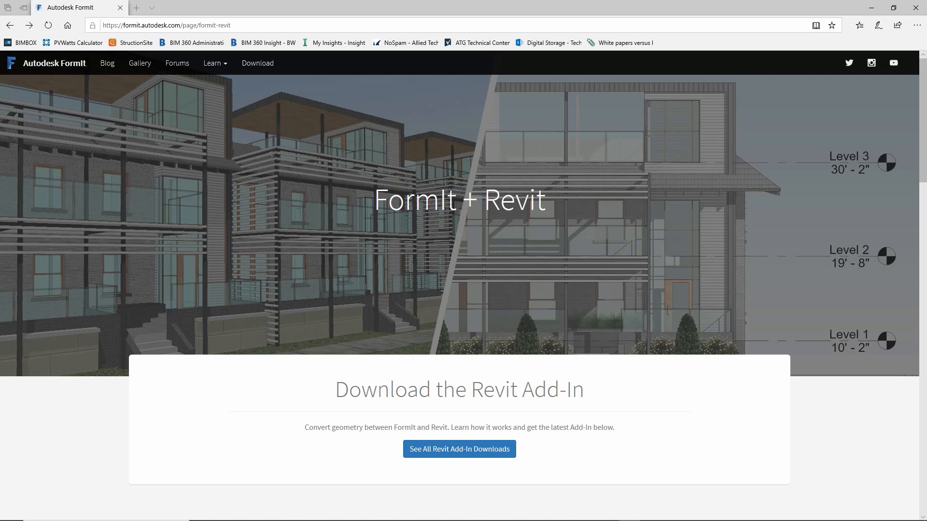
pyautogui.moveTo(917, 405)
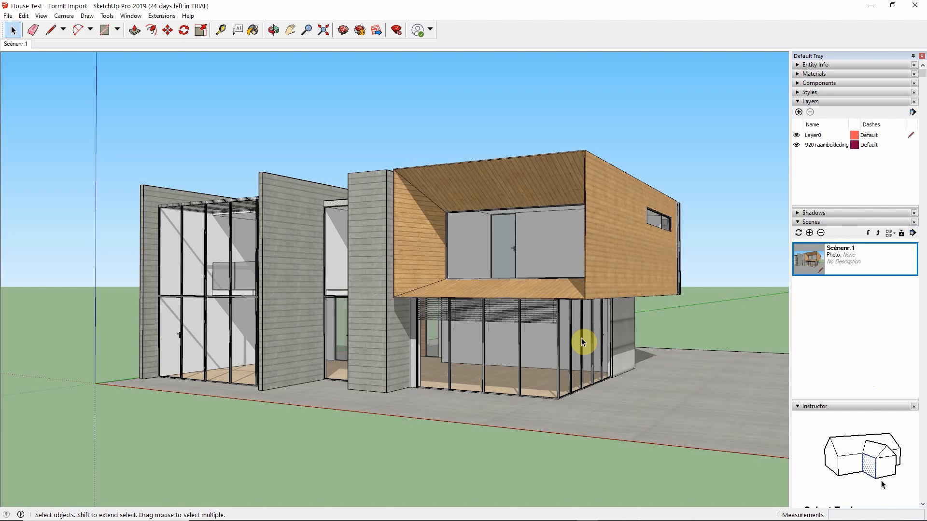
pyautogui.moveTo(680, 309)
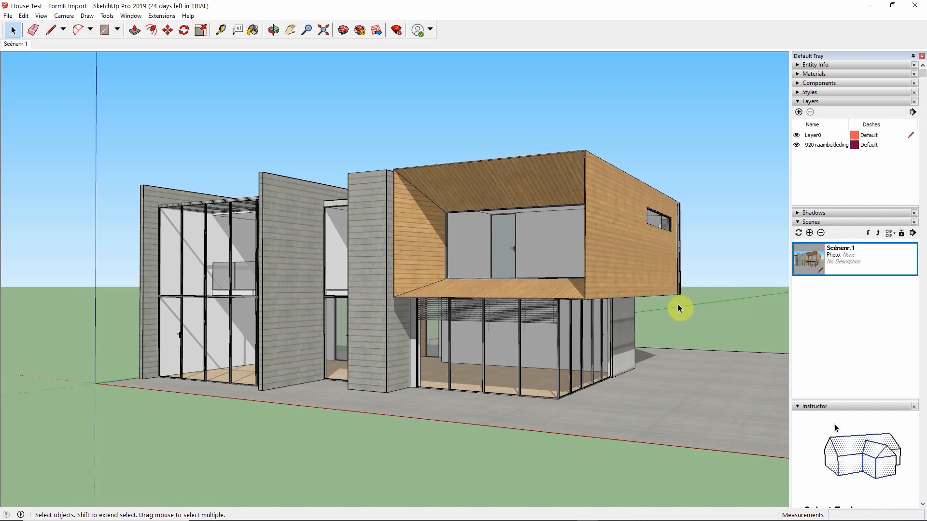
pyautogui.moveTo(666, 304)
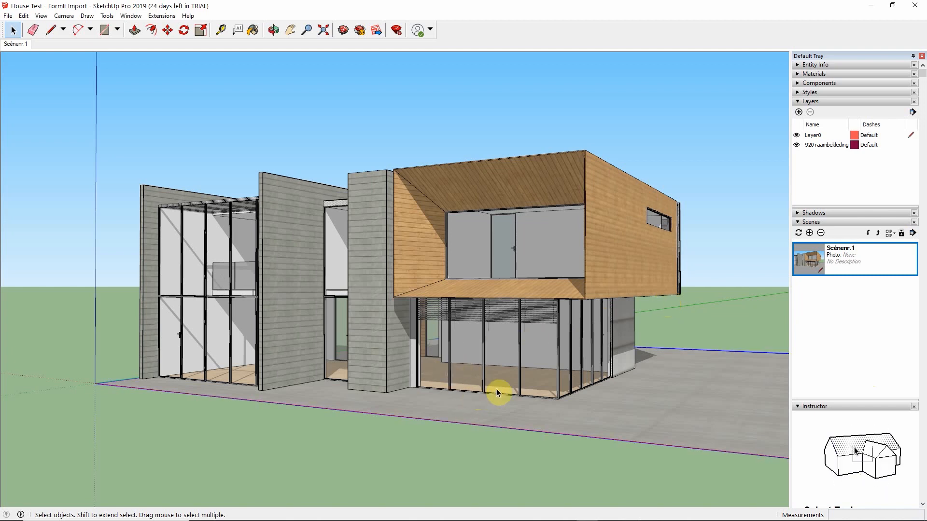
# Import the SketchUp file House Test - Formit Import from the Sketchup Formit folder.
pyautogui.click(498, 392)
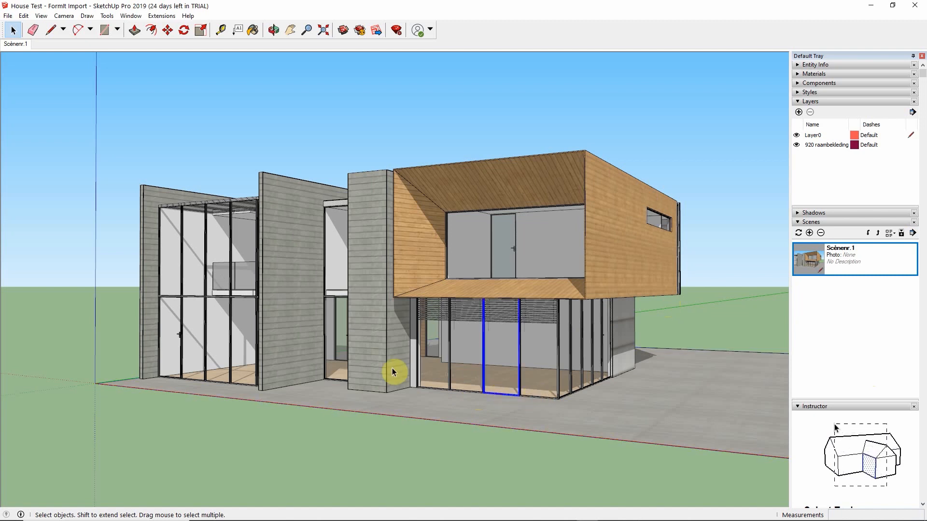
pyautogui.click(336, 384)
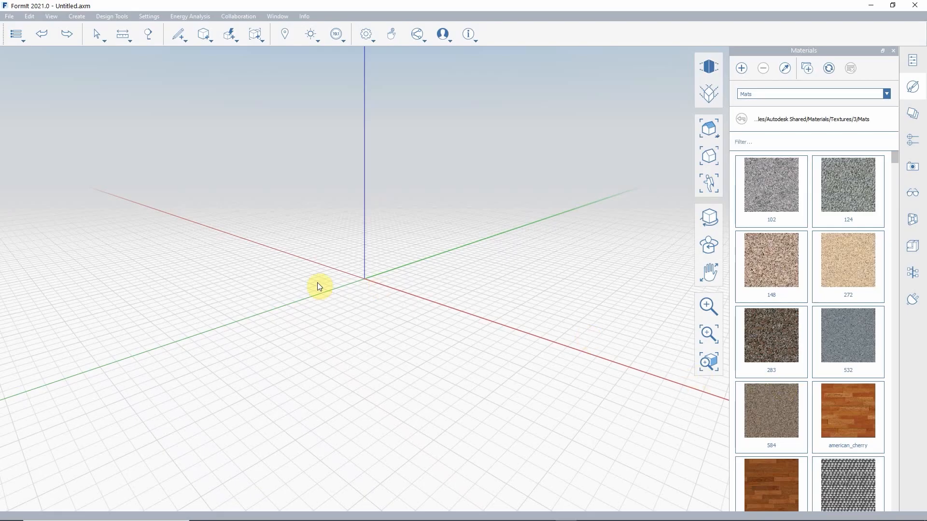
pyautogui.click(9, 16)
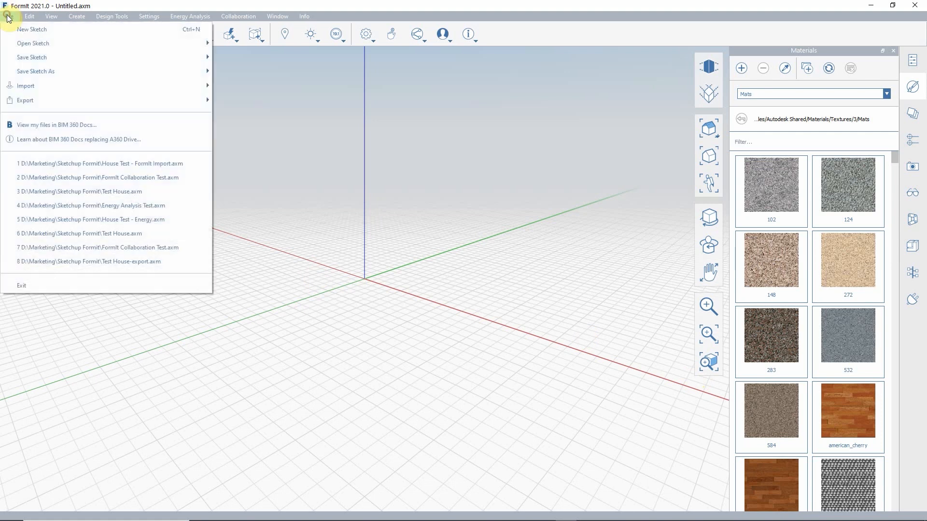
pyautogui.moveTo(25, 85)
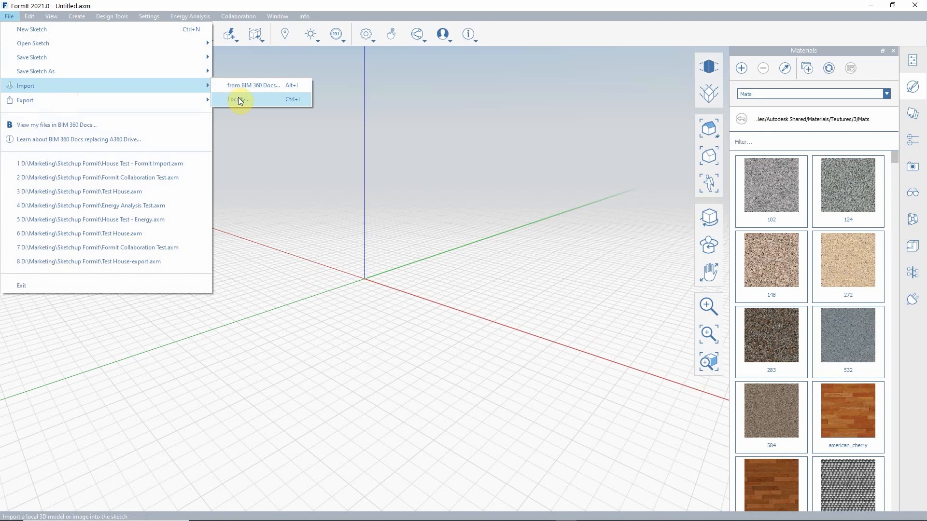
pyautogui.click(238, 100)
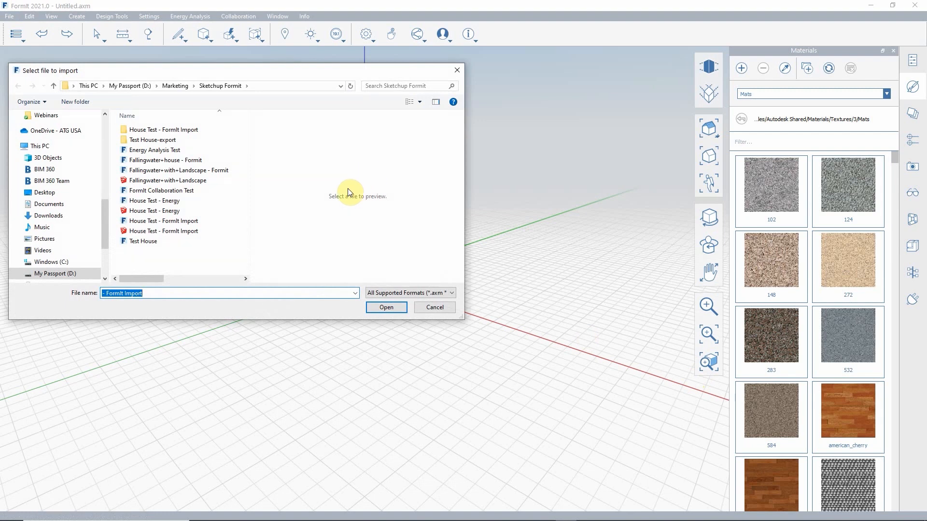
pyautogui.moveTo(343, 204)
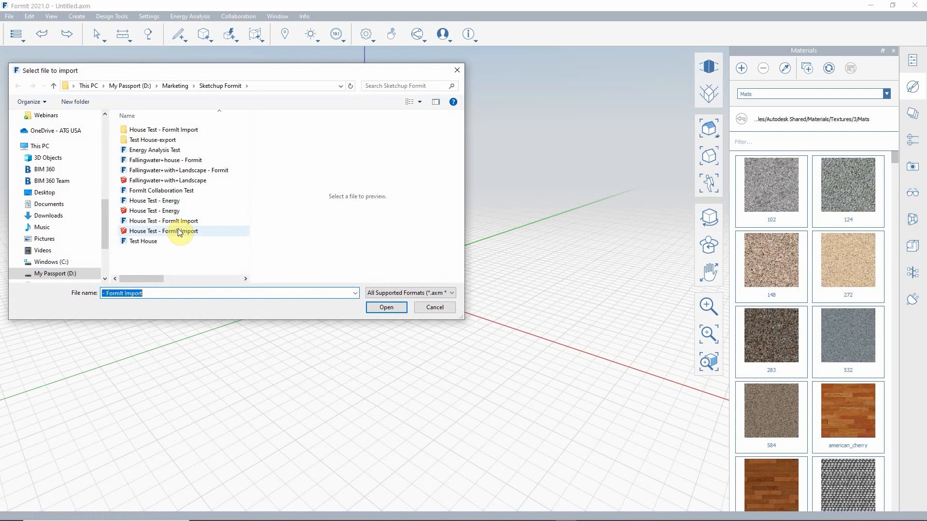
pyautogui.click(435, 307)
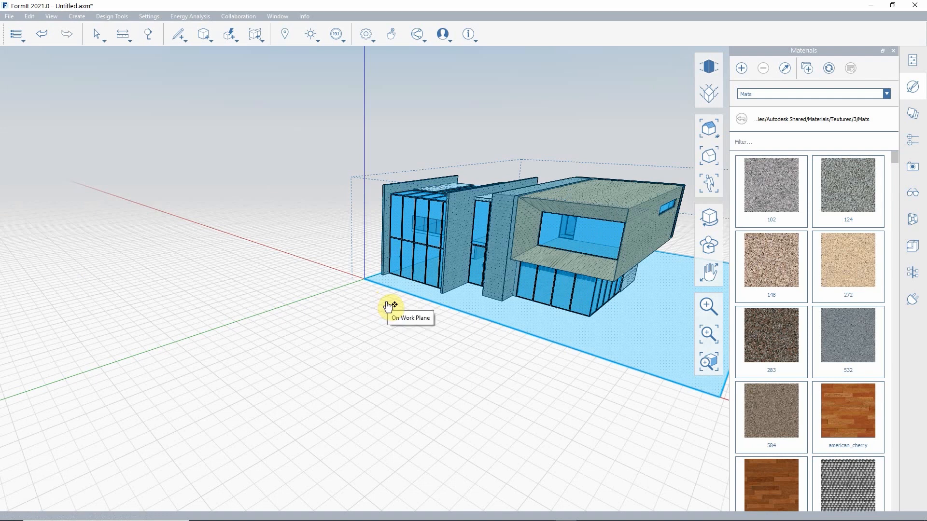
pyautogui.moveTo(356, 299)
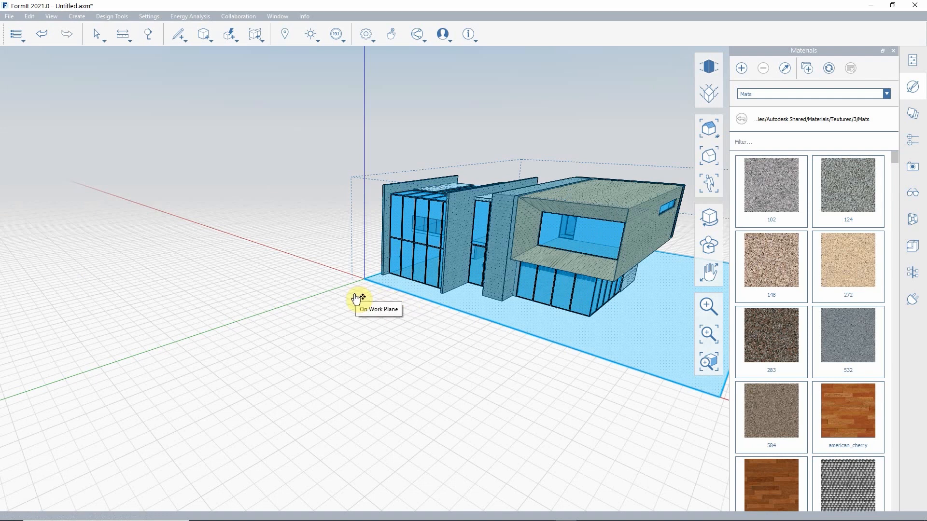
pyautogui.moveTo(327, 295)
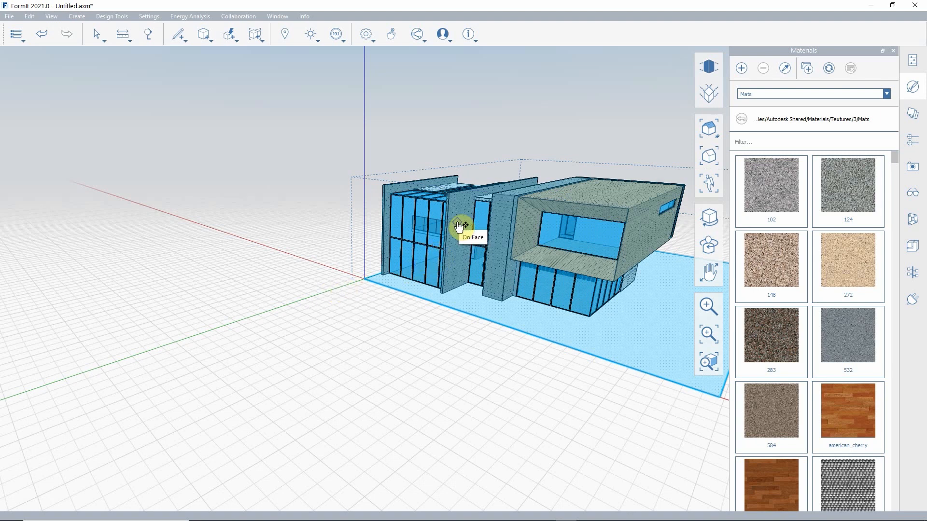
# Place the imported house on the work plane and orbit around it.
pyautogui.click(458, 225)
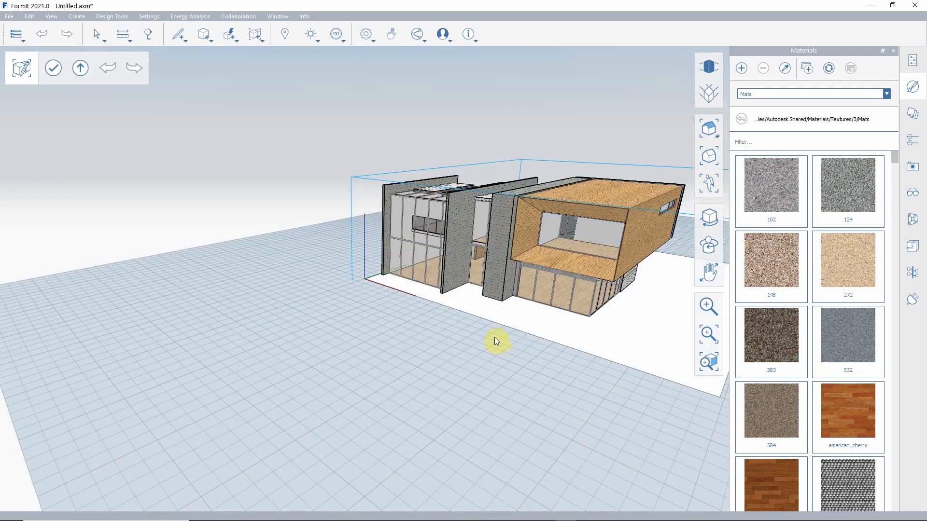
pyautogui.moveTo(494, 355)
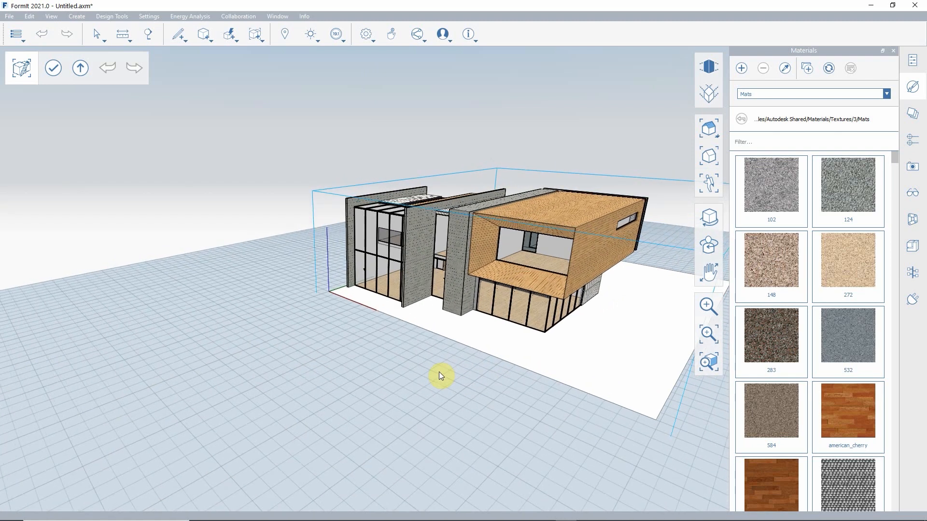
pyautogui.moveTo(440, 377); pyautogui.dragTo(393, 131)
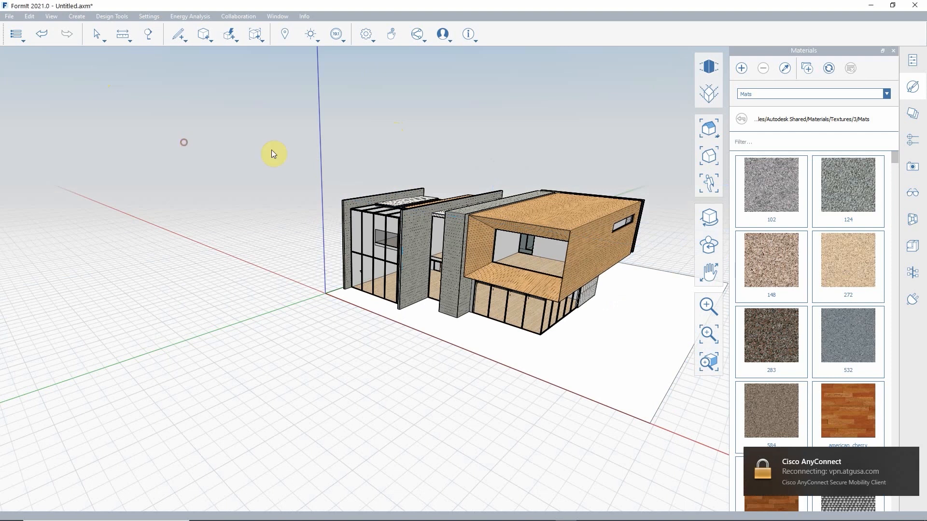
pyautogui.moveTo(291, 177)
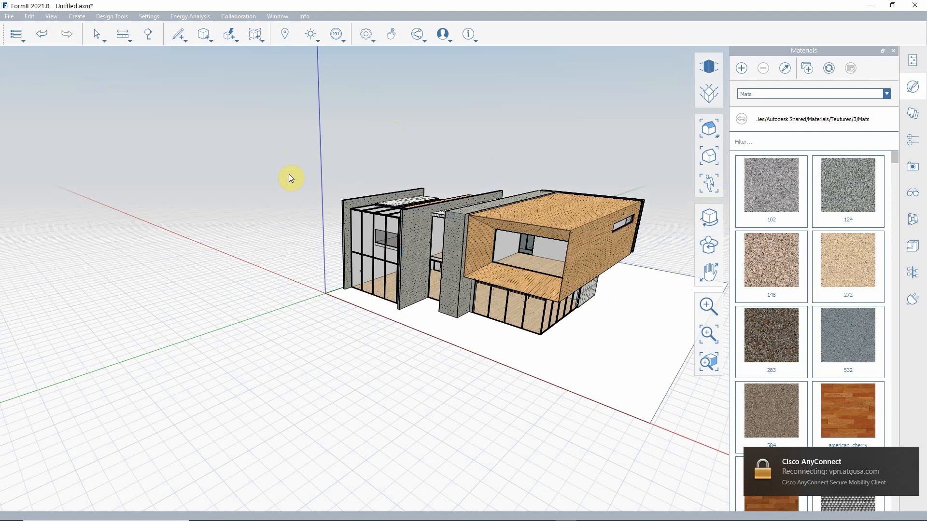
pyautogui.moveTo(24, 19)
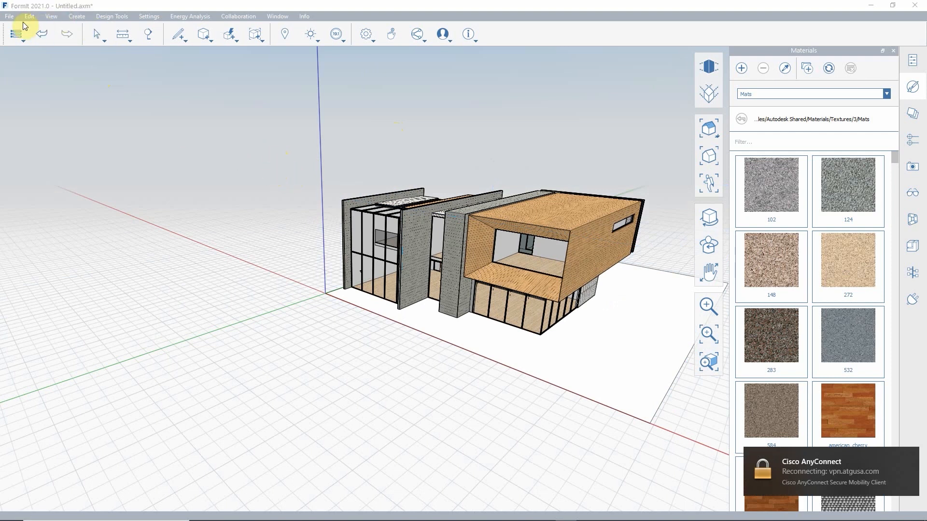
# Save the sketch as House Test - Formit Import.axm, replacing the existing file.
pyautogui.click(7, 16)
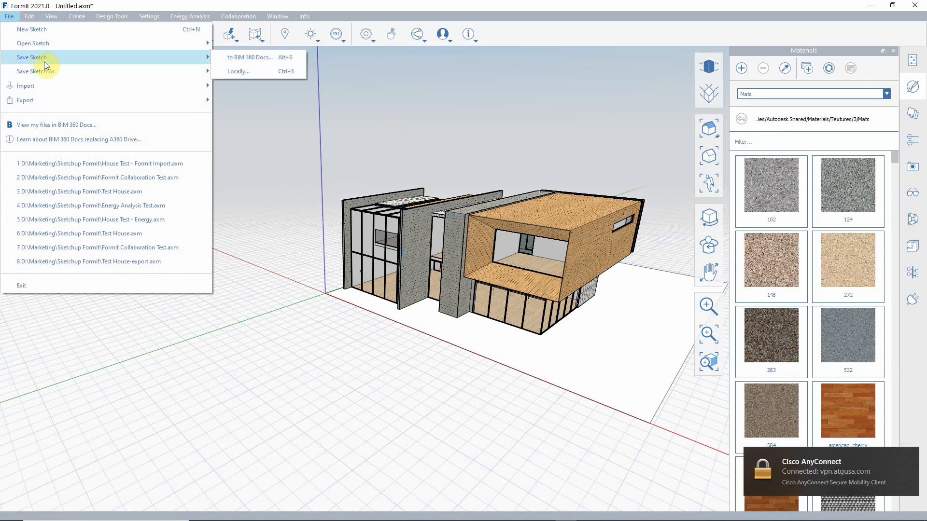
pyautogui.moveTo(35, 71)
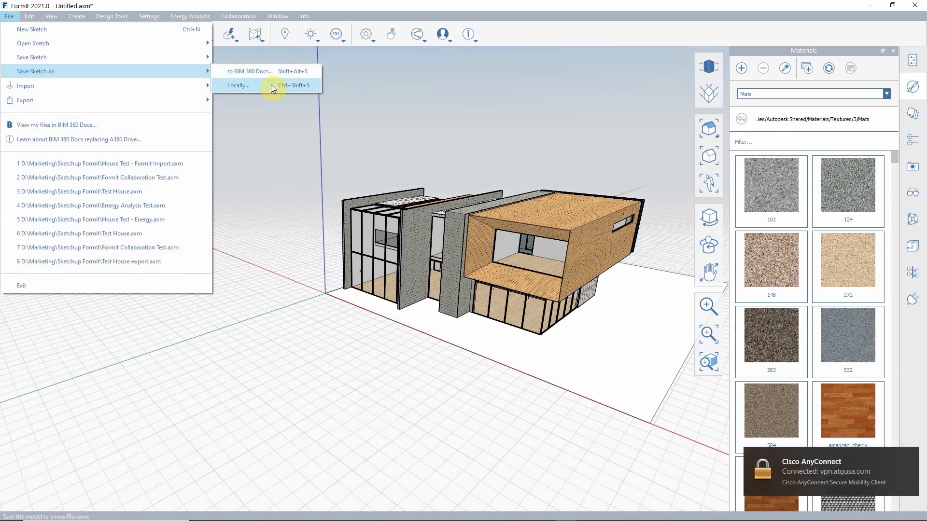
pyautogui.click(238, 85)
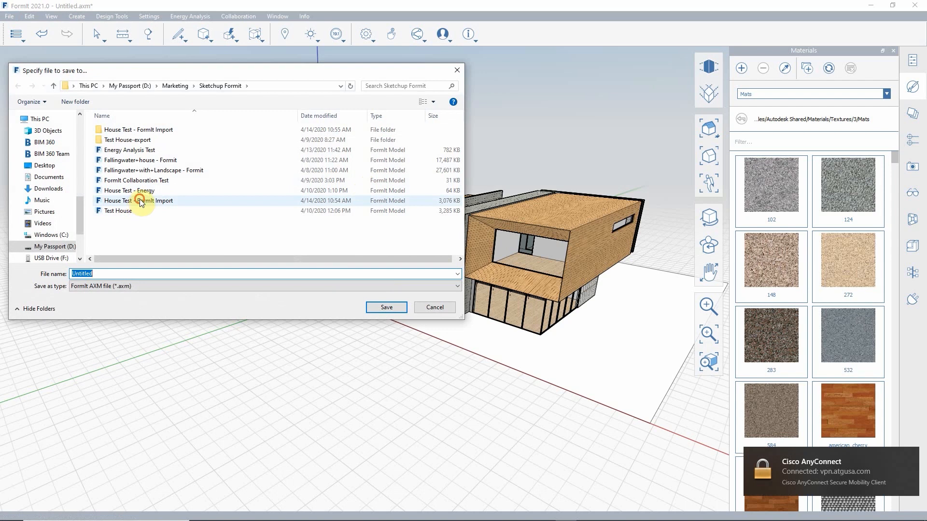
pyautogui.click(137, 200)
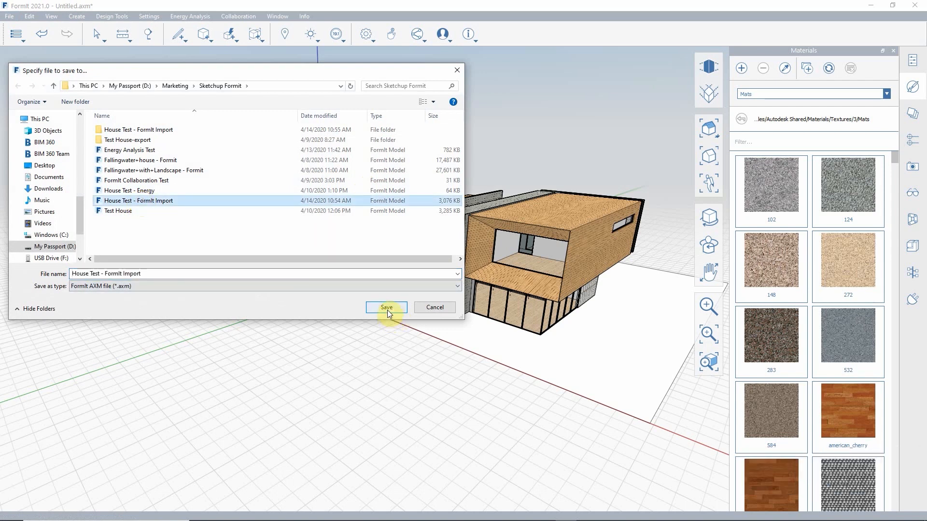
pyautogui.click(386, 307)
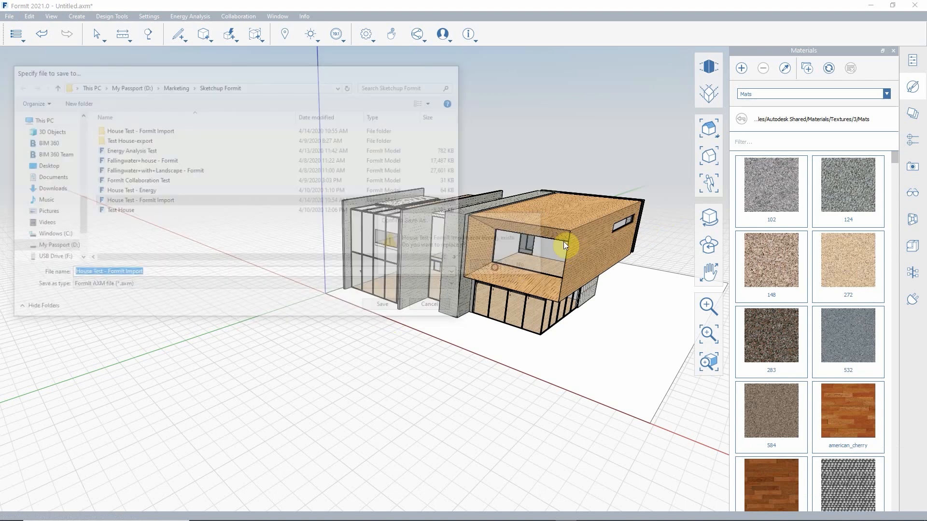
pyautogui.click(382, 305)
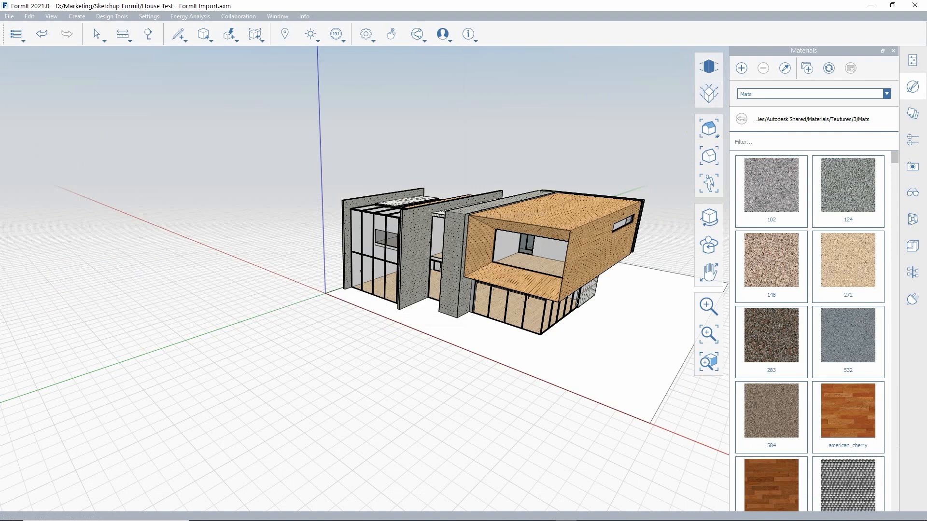
pyautogui.moveTo(893, 4)
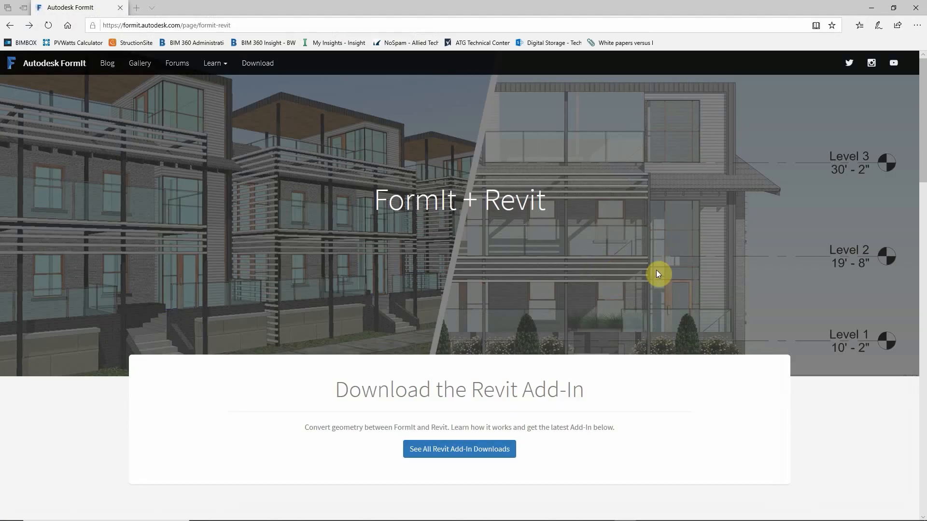
pyautogui.moveTo(653, 267)
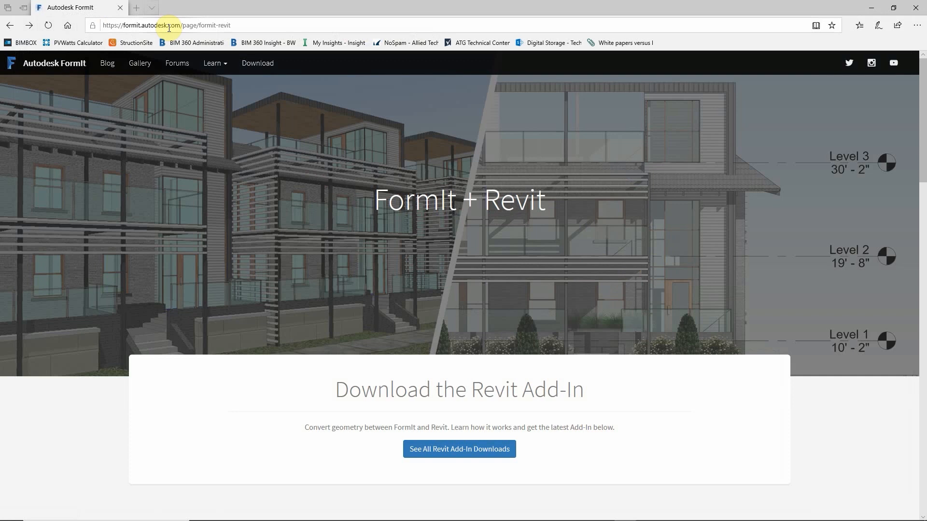
pyautogui.moveTo(166, 37)
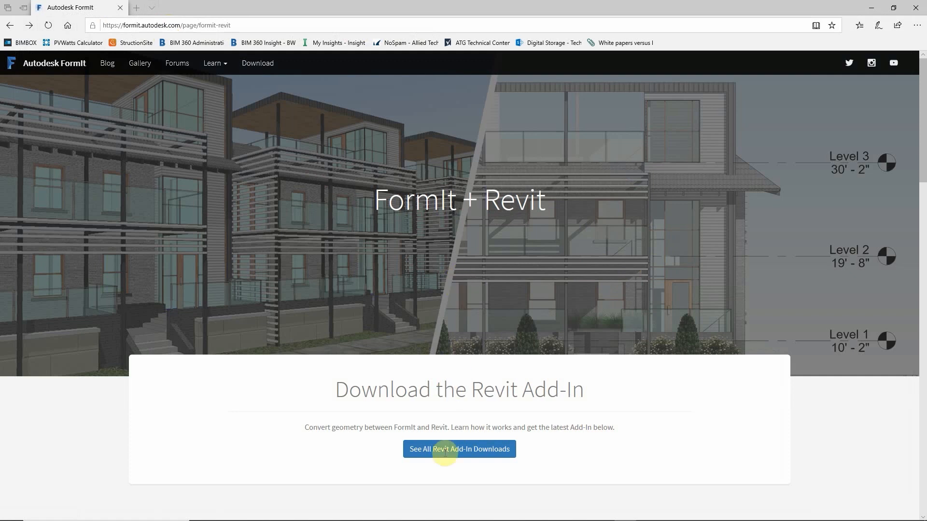
# Show all Revit add-in downloads to reveal the Revit 2020 and 2021 add-ins.
pyautogui.click(459, 448)
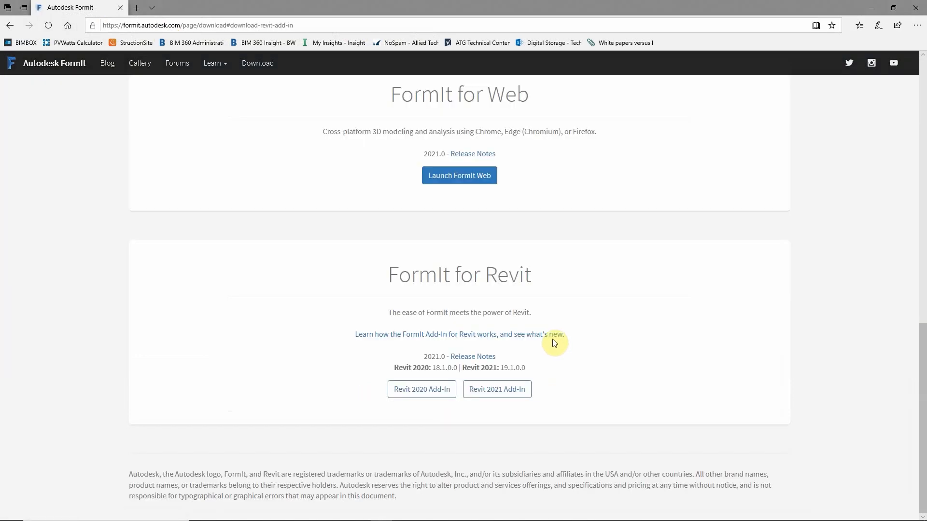
pyautogui.moveTo(557, 331)
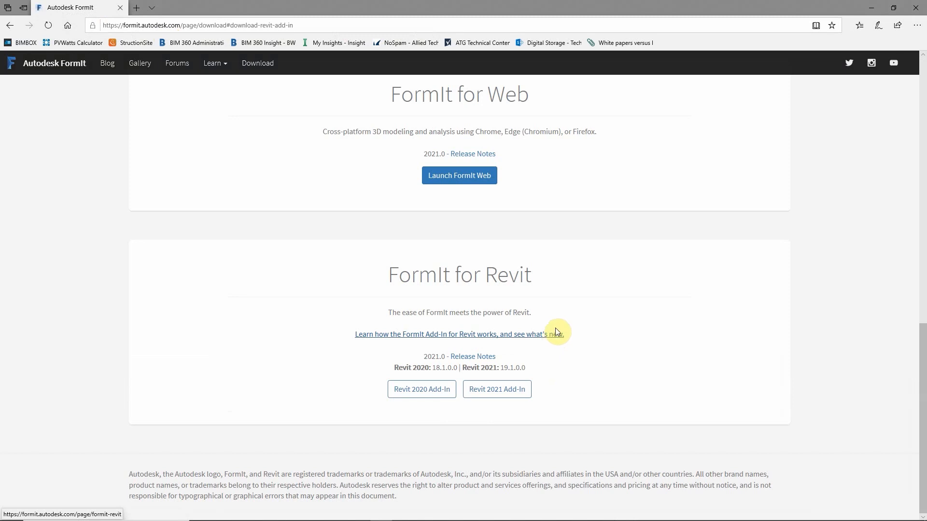
pyautogui.moveTo(567, 345)
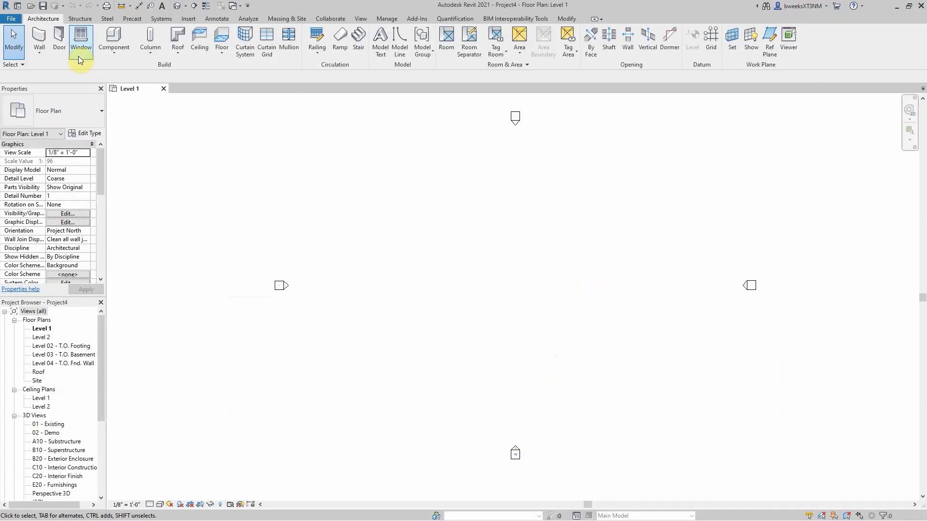
pyautogui.moveTo(94, 122)
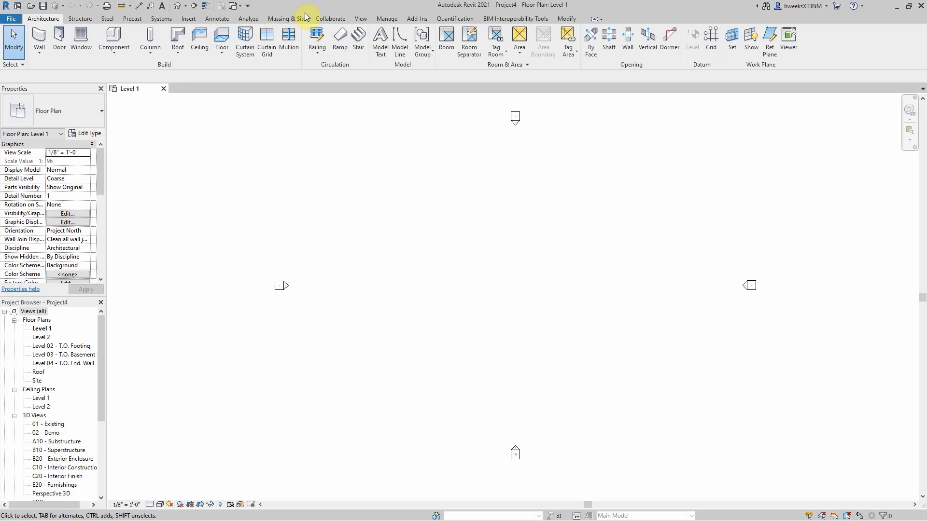
# Switch Revit's ribbon to the Add-Ins tab with the FormIt Converter panel.
pyautogui.click(416, 18)
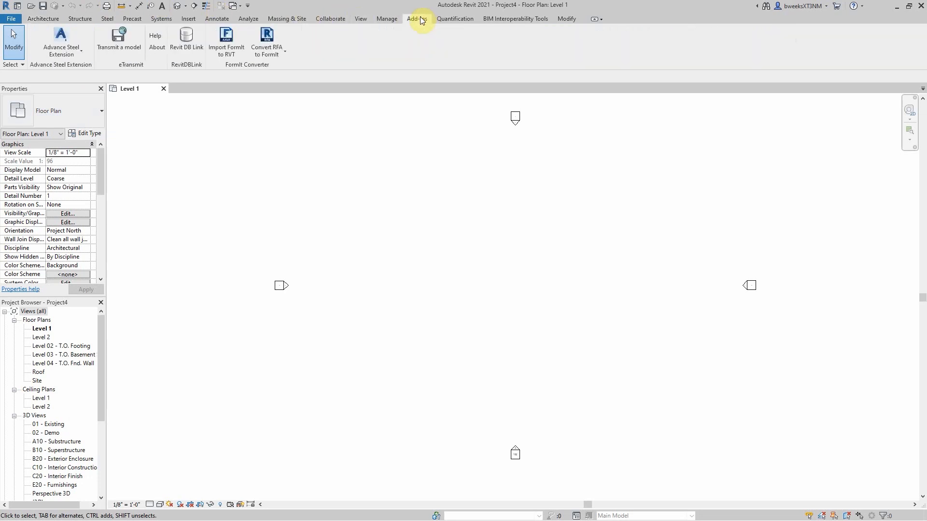
pyautogui.click(417, 19)
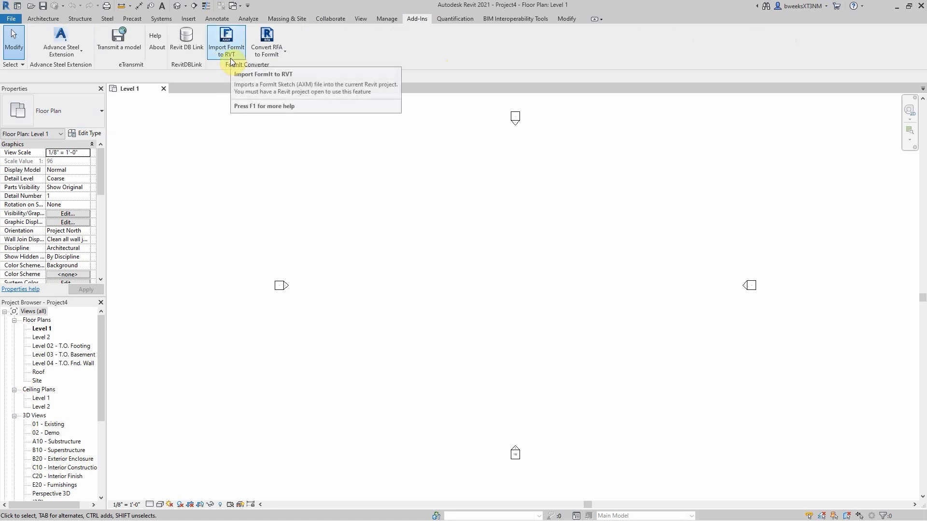
pyautogui.moveTo(265, 57)
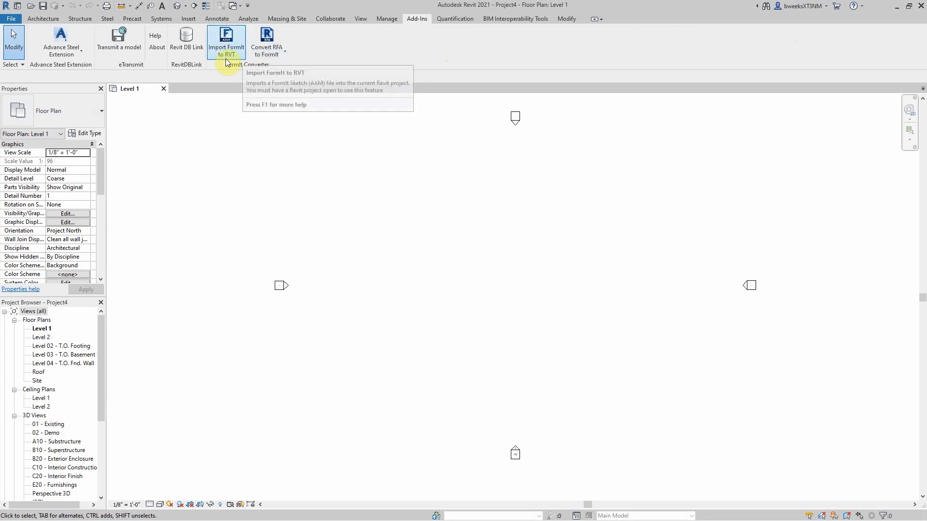
# Import House Test - Formit Import.axm with the Import FormIt to RVT tool.
pyautogui.click(226, 37)
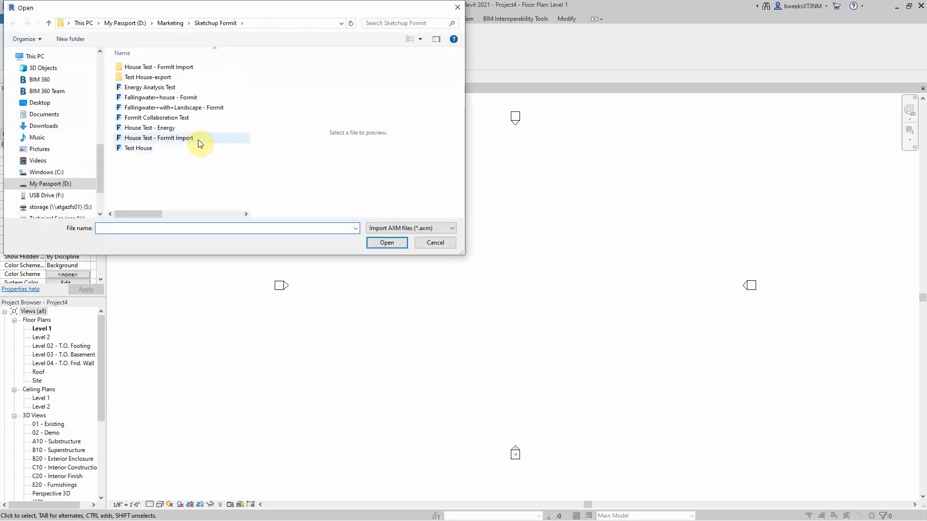
pyautogui.click(158, 138)
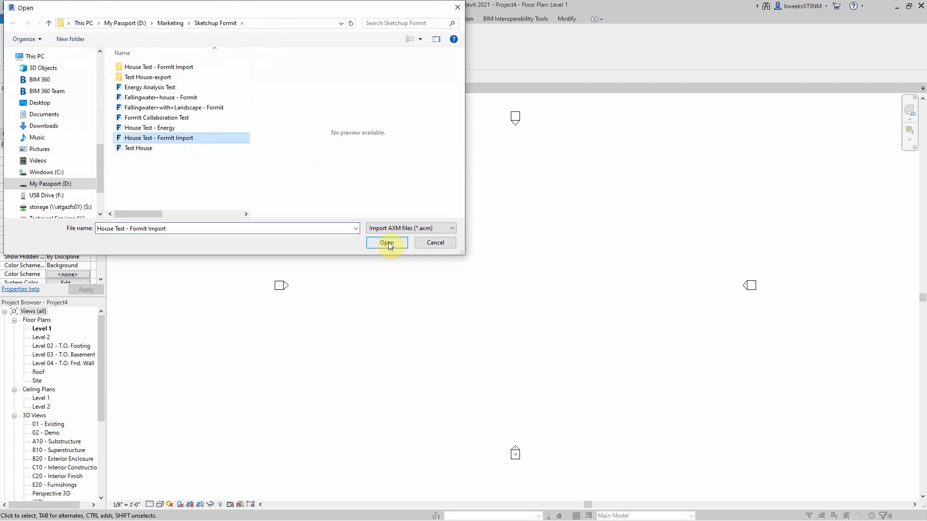
pyautogui.click(387, 243)
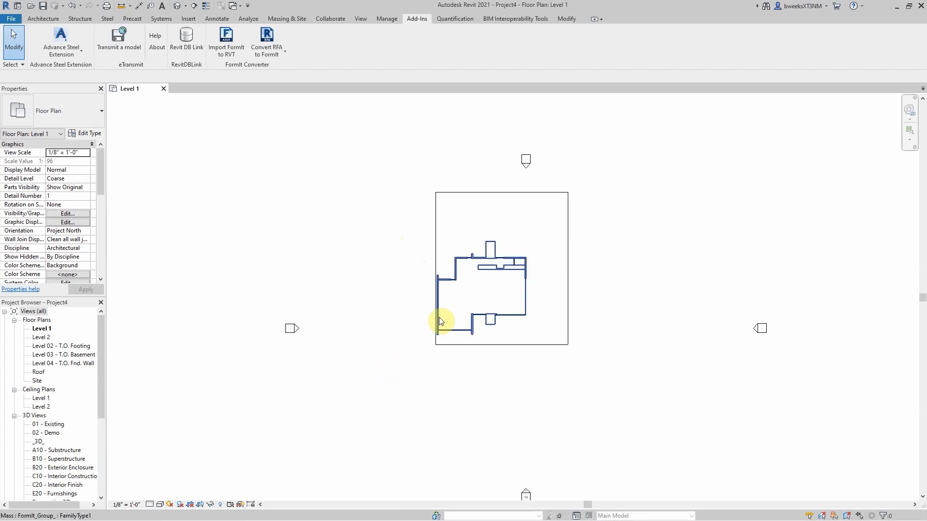
# Open the _3D_ view from the Project Browser's 3D Views.
pyautogui.doubleClick(38, 441)
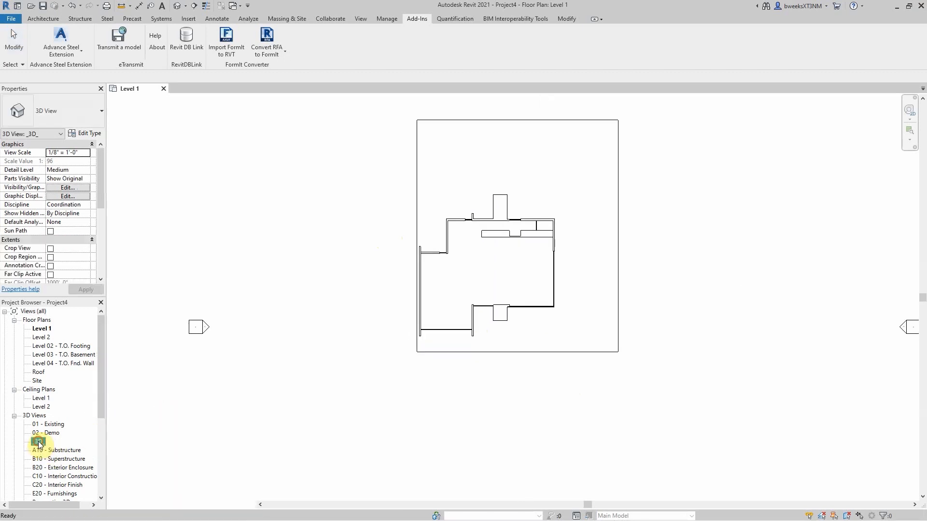
pyautogui.doubleClick(37, 441)
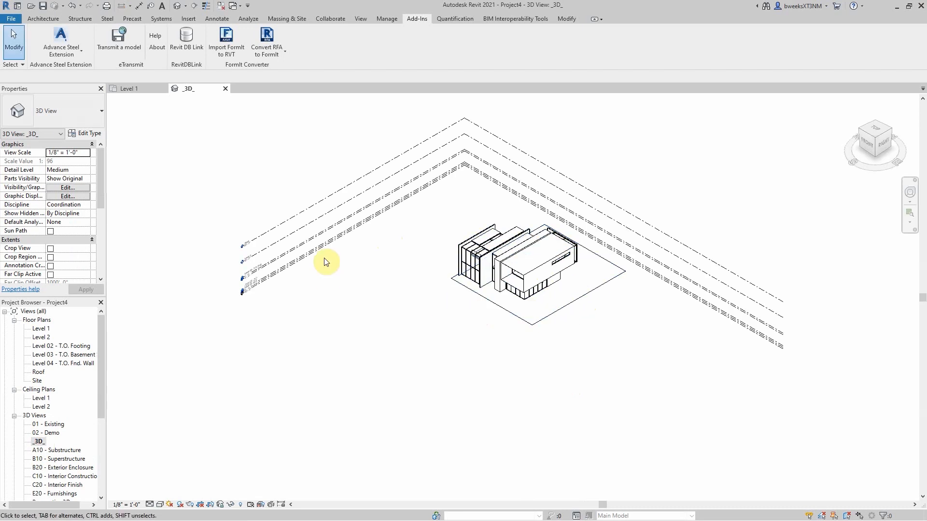
pyautogui.moveTo(532, 315)
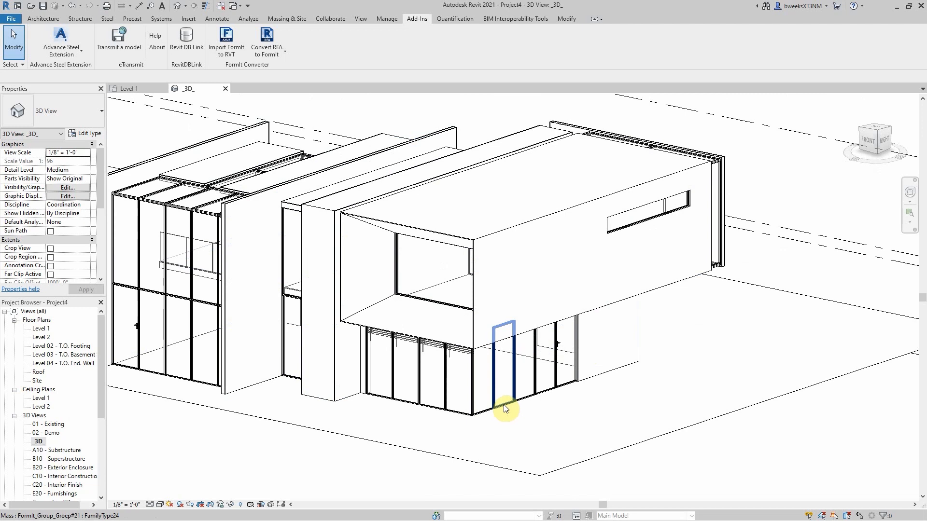
pyautogui.moveTo(506, 408)
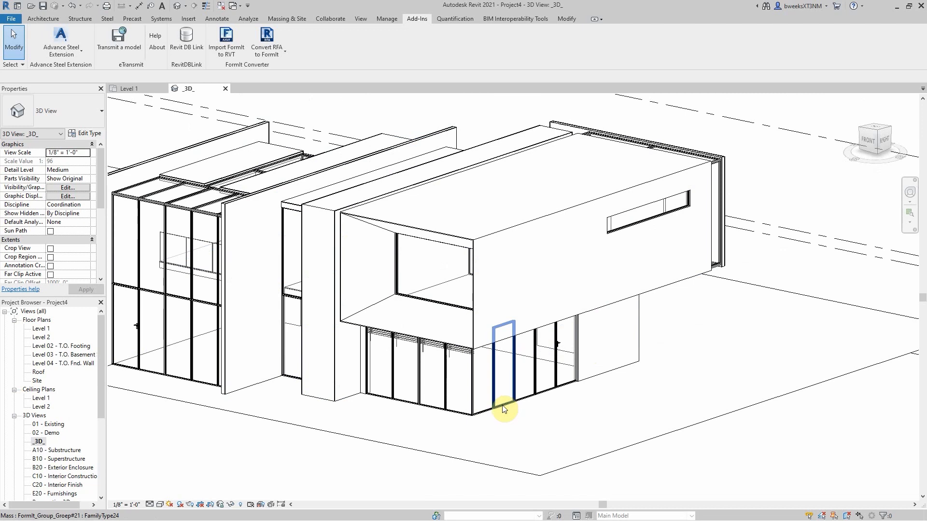
# Set the 3D view's visual style to Realistic and re-centre the house.
pyautogui.click(161, 505)
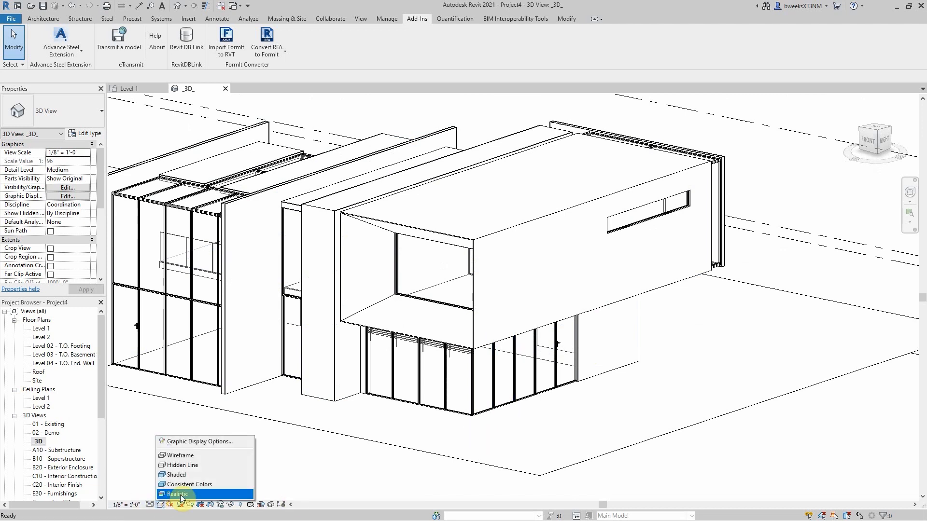
pyautogui.click(179, 494)
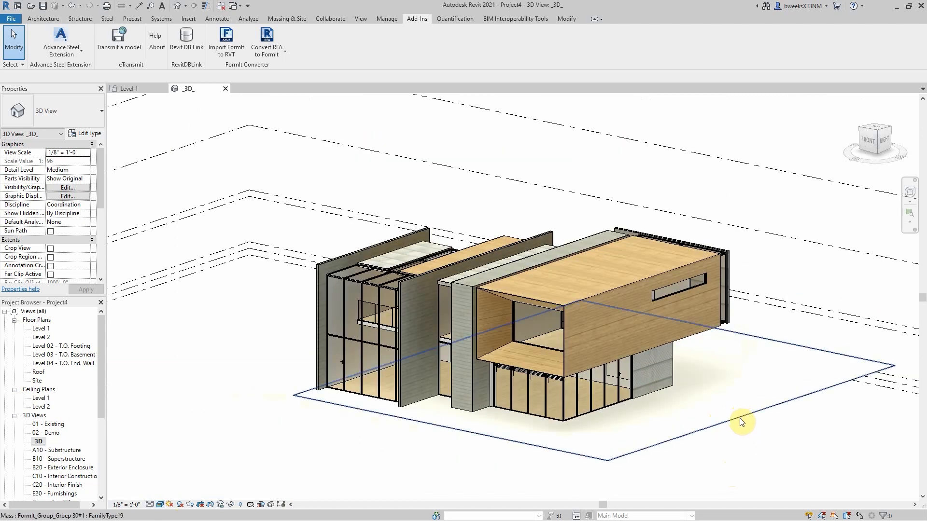
pyautogui.moveTo(741, 422)
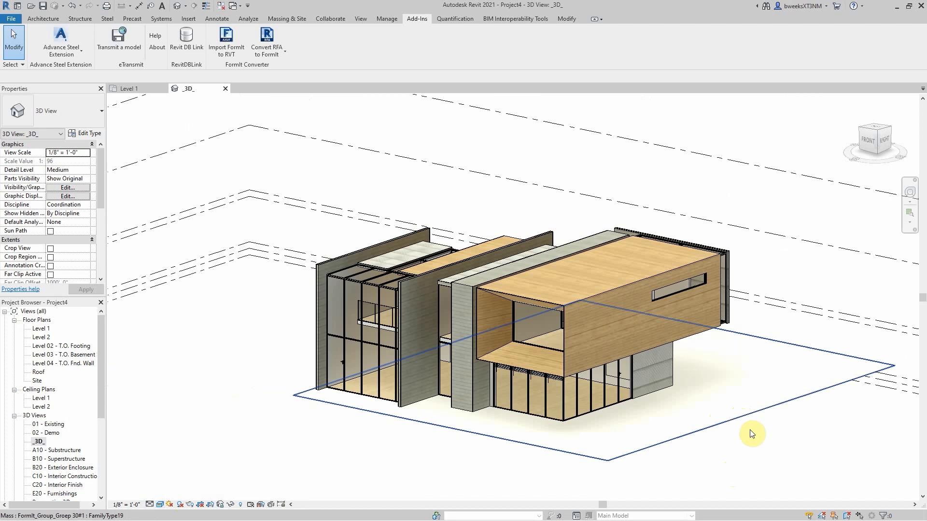
pyautogui.moveTo(753, 434); pyautogui.dragTo(624, 414)
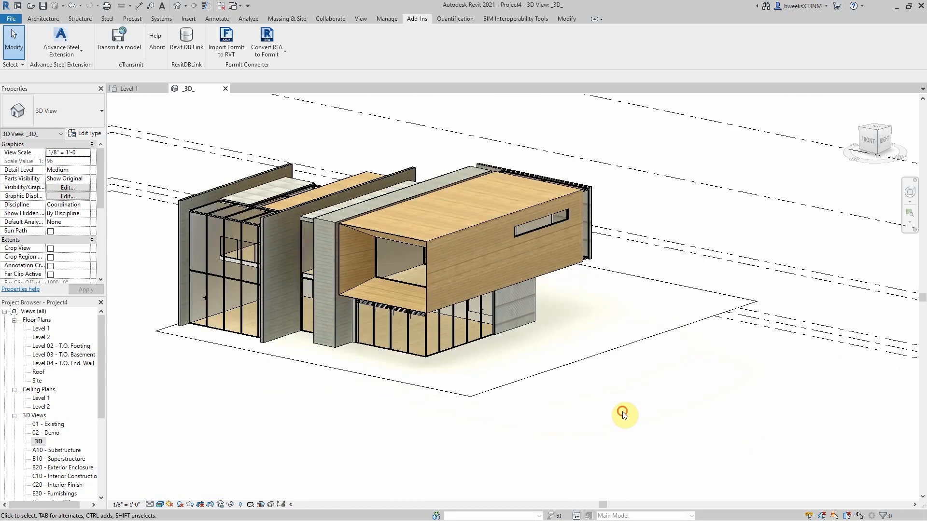
pyautogui.moveTo(857, 383)
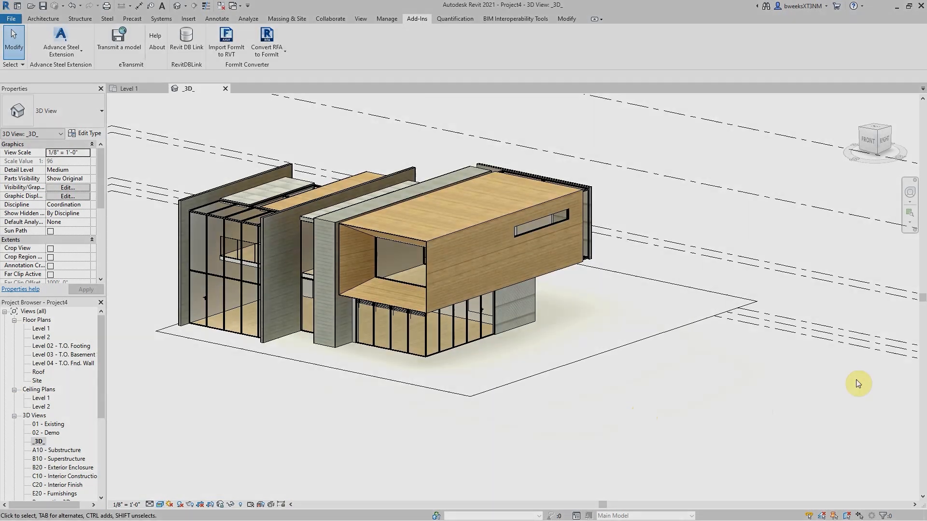